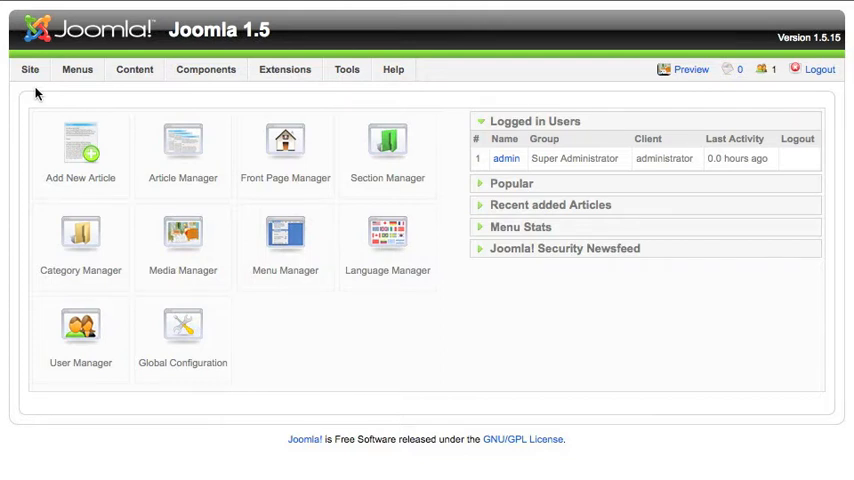
# Expand the Site menu in the administrator control panel
pyautogui.click(29, 69)
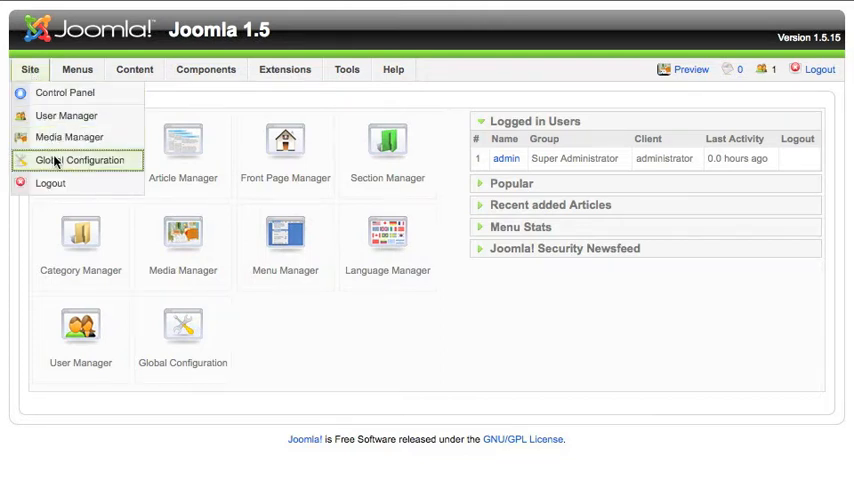
# In Global Configuration's System settings, turn Debug System on and set Session Lifetime to 1500
pyautogui.click(80, 160)
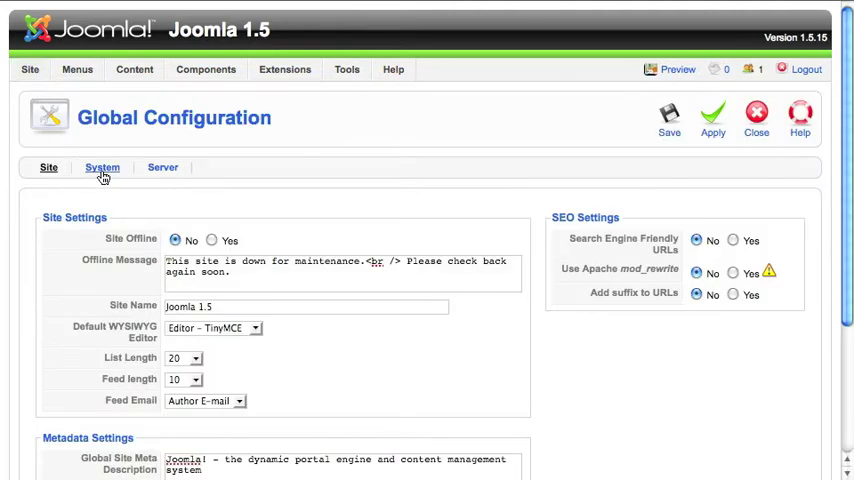
pyautogui.click(102, 167)
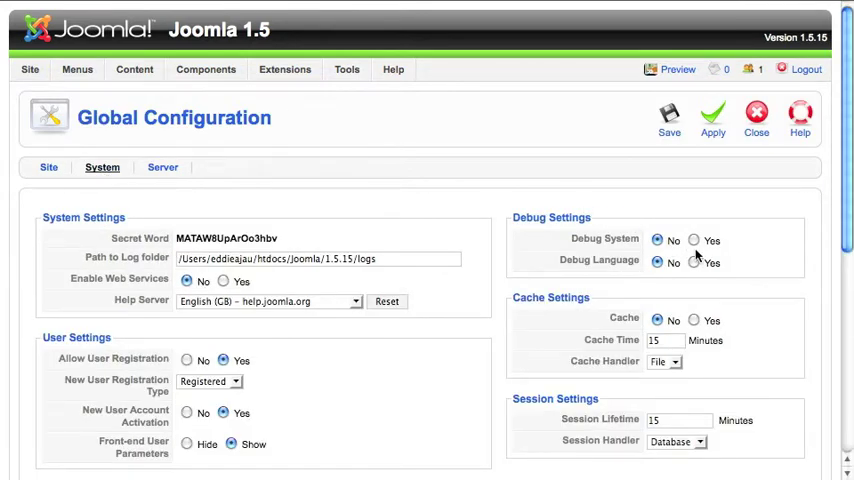
pyautogui.click(694, 240)
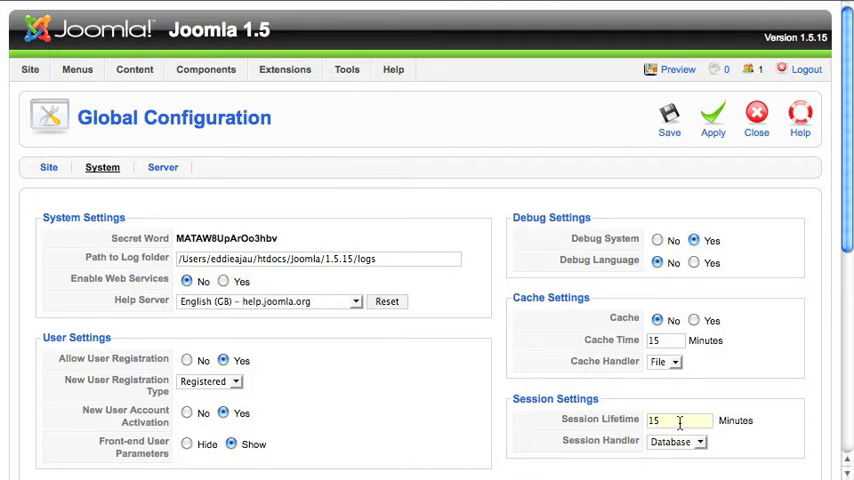
pyautogui.write('1500')
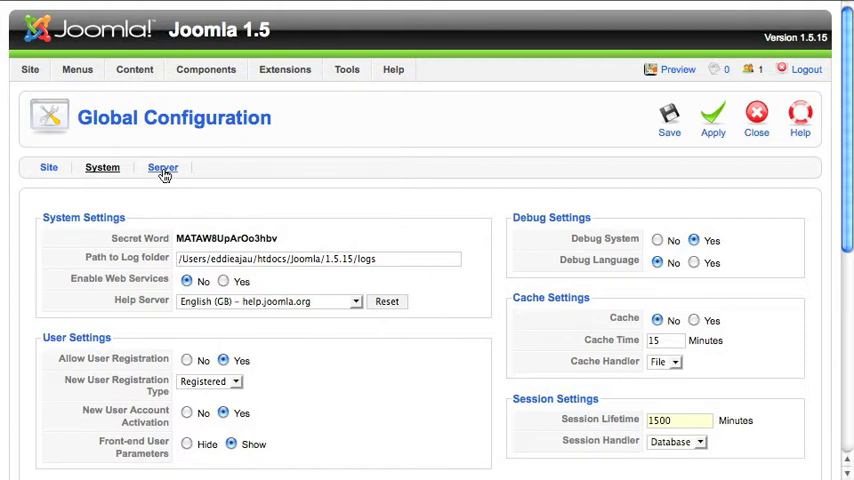
# Set Server Error Reporting to Maximum and save the Global Configuration
pyautogui.click(162, 167)
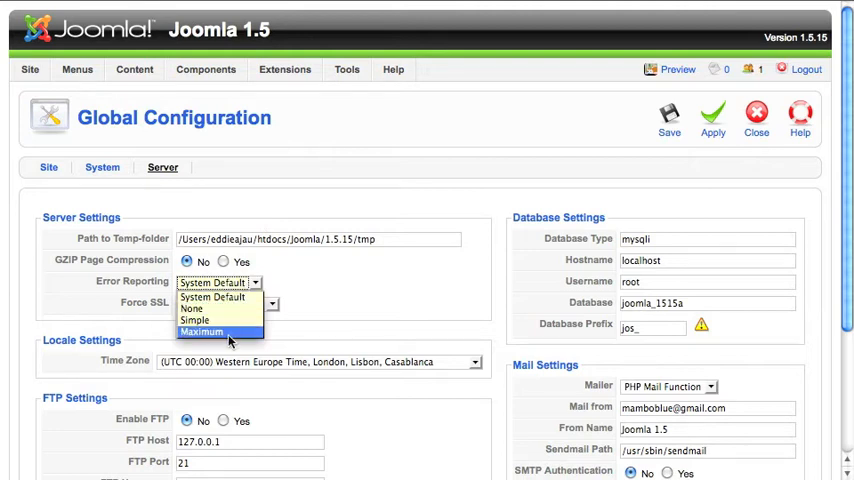
pyautogui.click(201, 331)
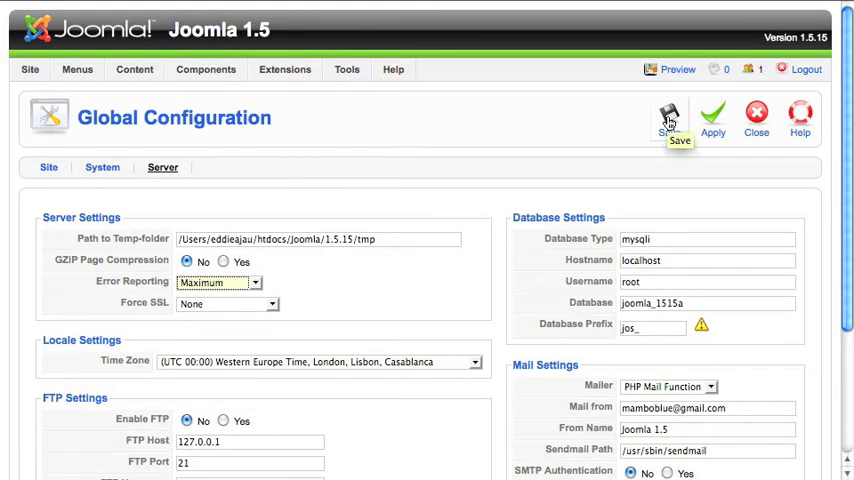
pyautogui.click(668, 117)
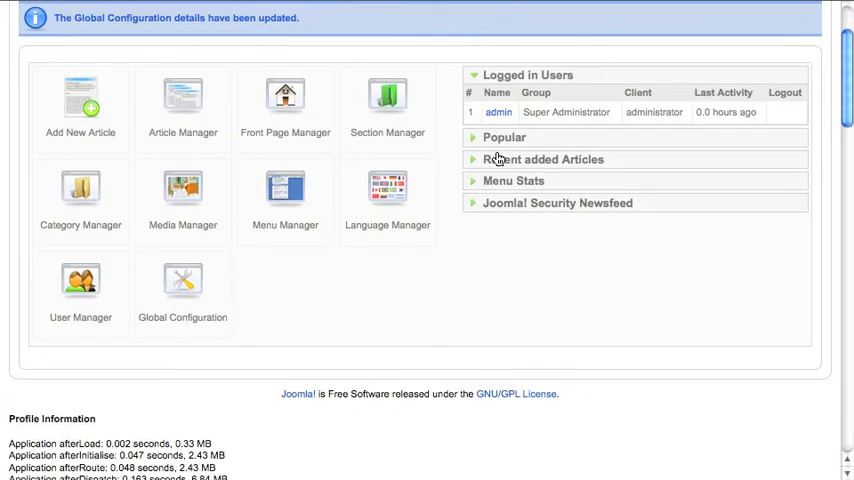
pyautogui.scroll(-3)
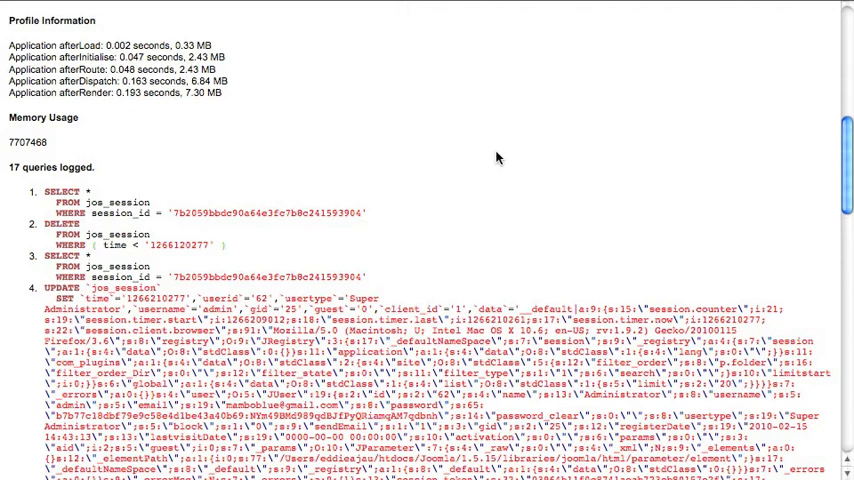
pyautogui.scroll(3)
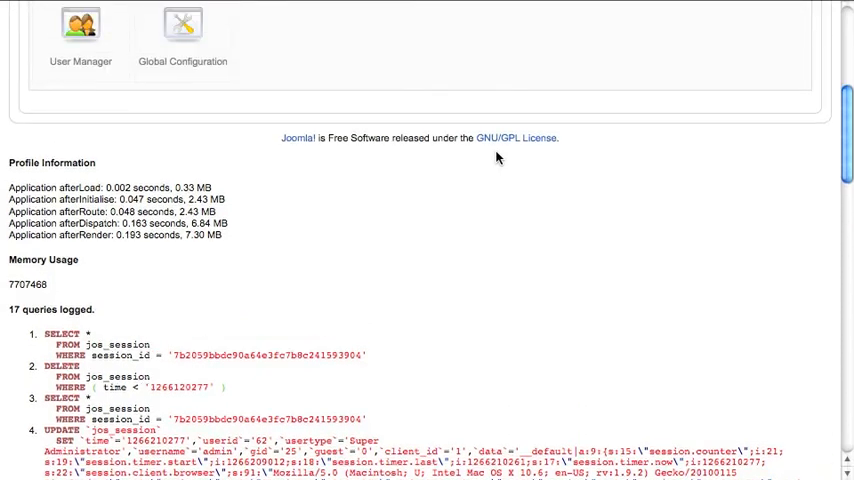
# In Plugin Manager, filter to system plugins and disable System - Debug
pyautogui.click(285, 69)
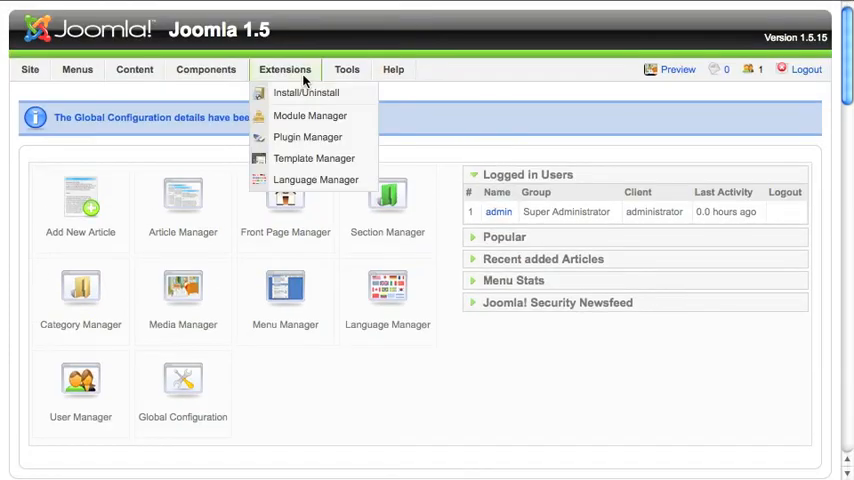
pyautogui.click(307, 137)
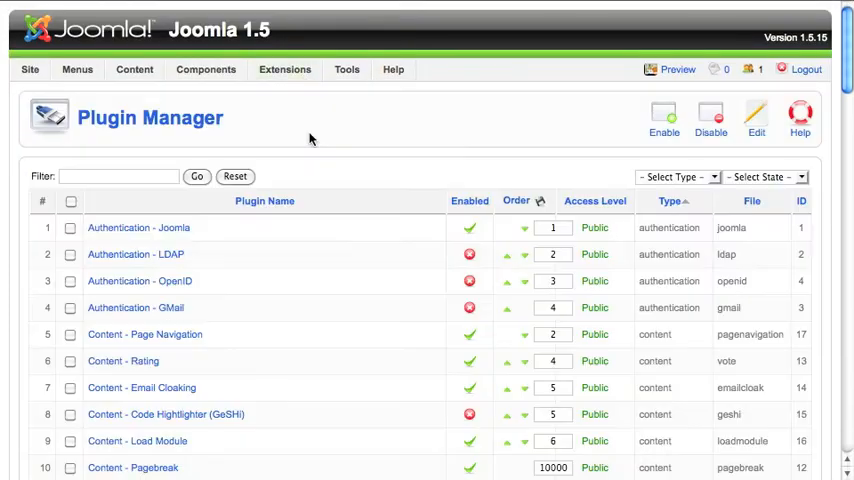
pyautogui.click(679, 176)
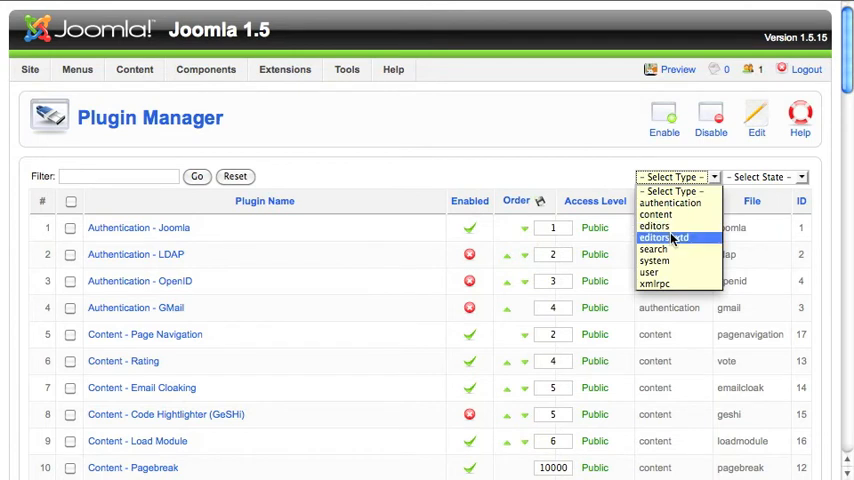
pyautogui.click(654, 259)
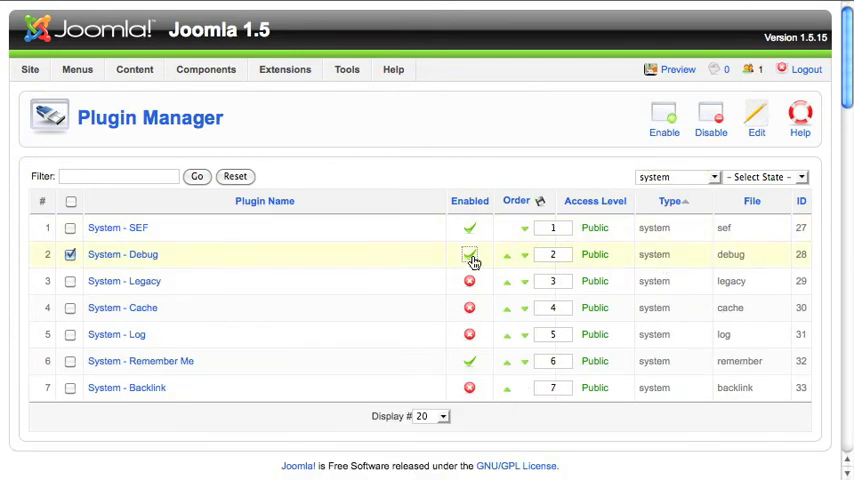
pyautogui.click(469, 254)
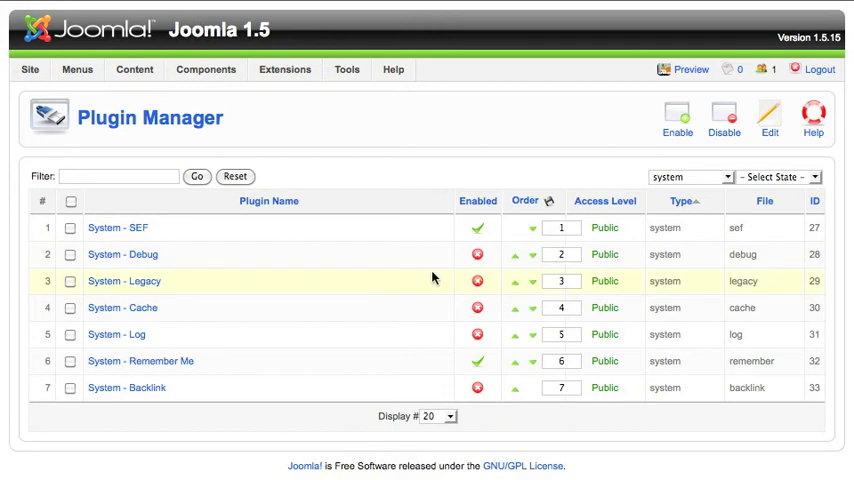
pyautogui.moveTo(517, 248)
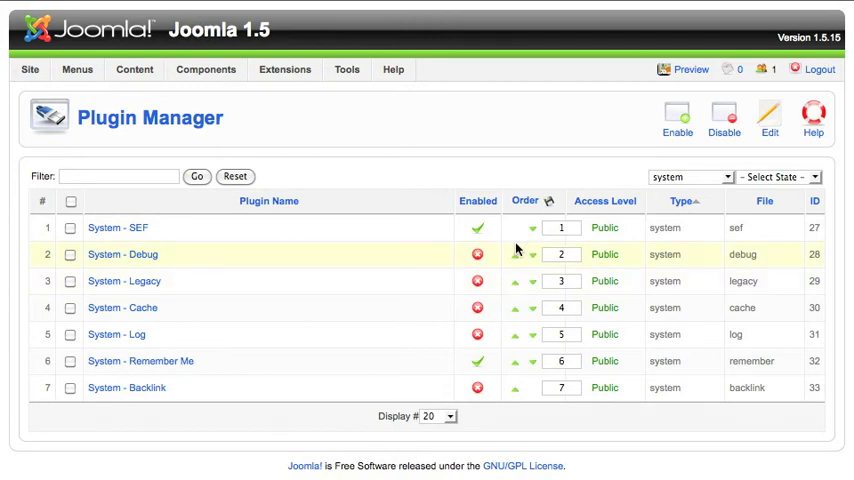